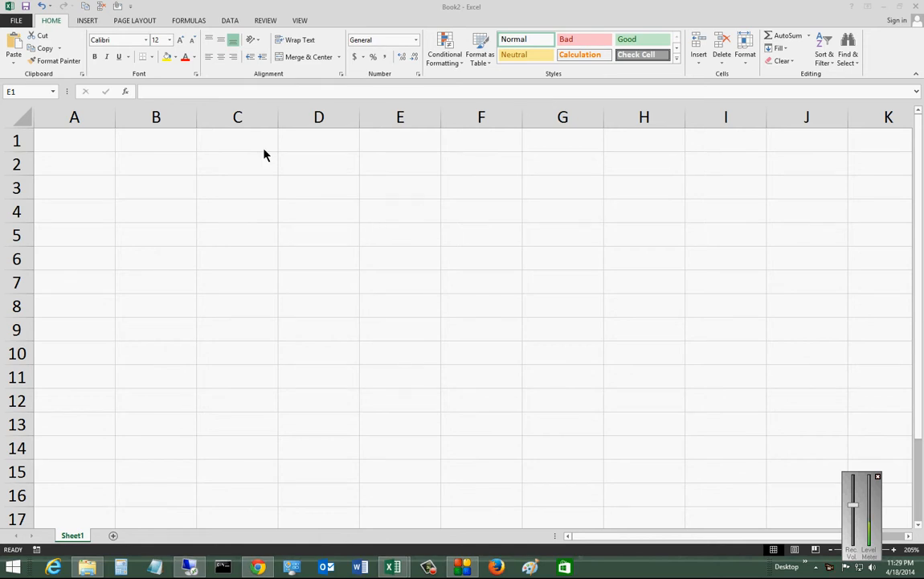
- Select cell E1 and bring up the Insert ribbon tools
{"action": "left_click", "coordinate": [400, 140]}
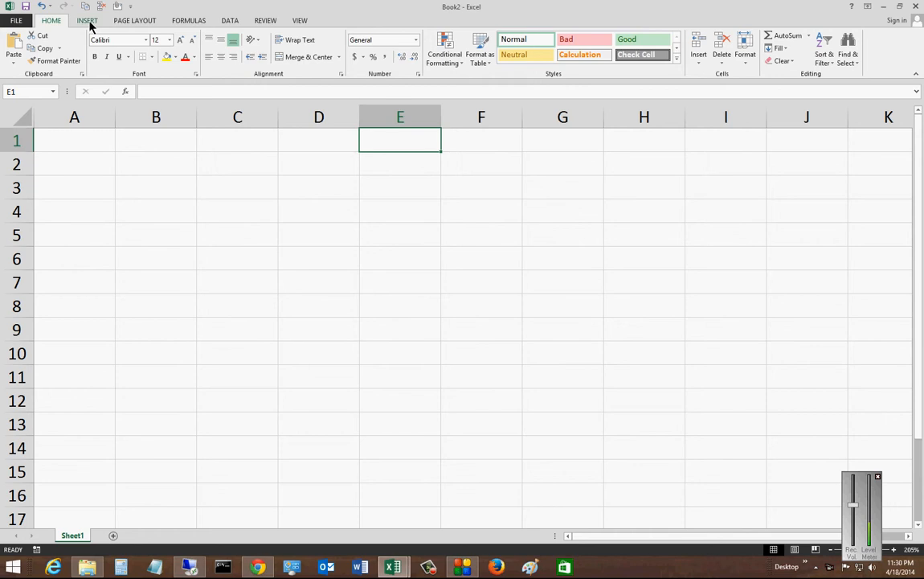
{"action": "left_click", "coordinate": [87, 20]}
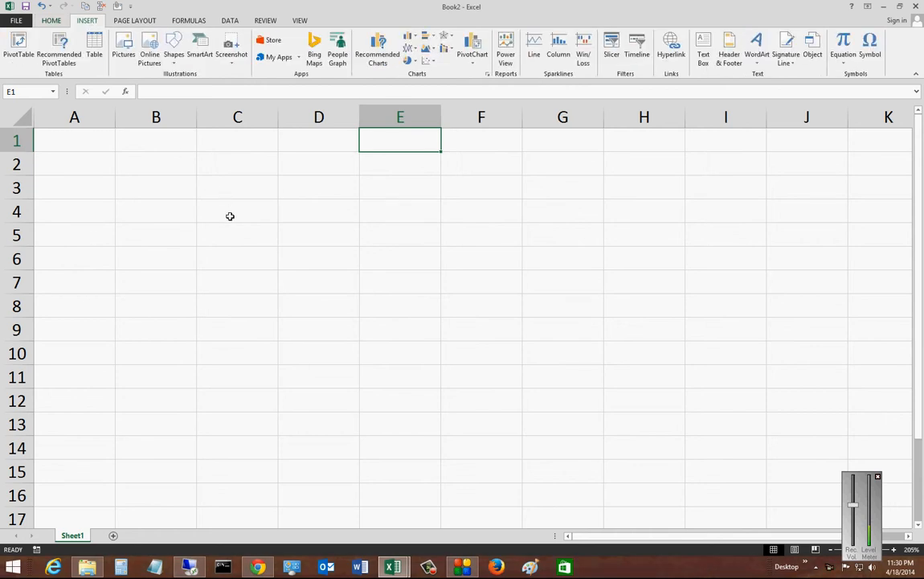
{"action": "mouse_move", "coordinate": [312, 201]}
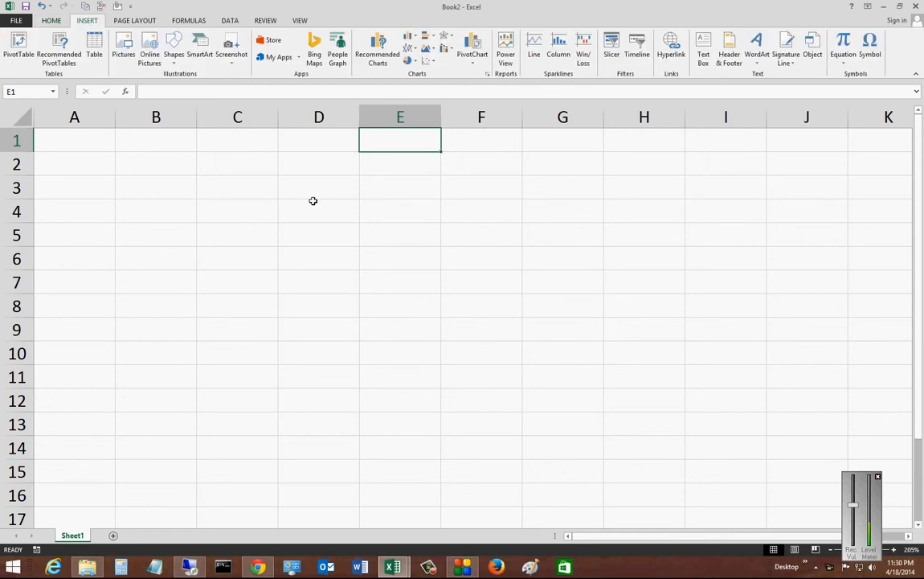
{"action": "mouse_move", "coordinate": [318, 238]}
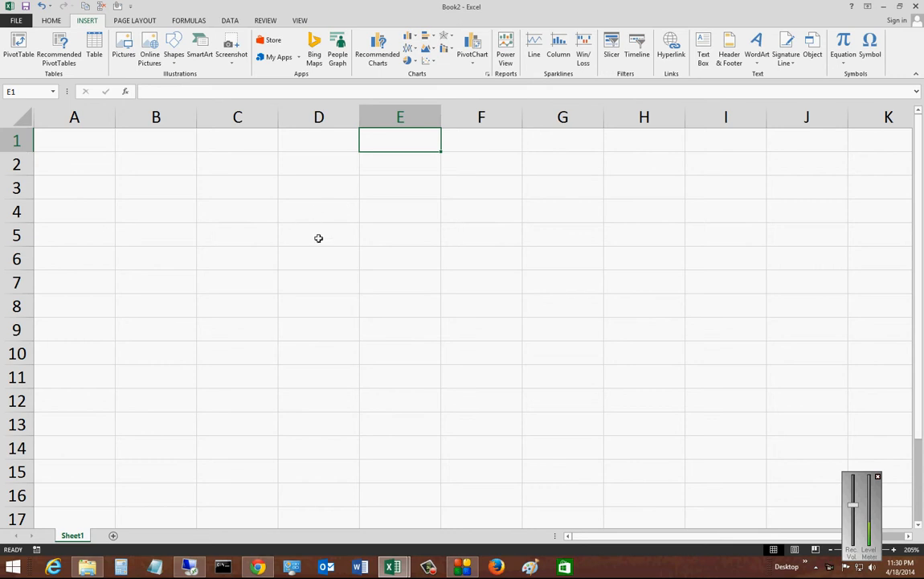
{"action": "mouse_move", "coordinate": [378, 411]}
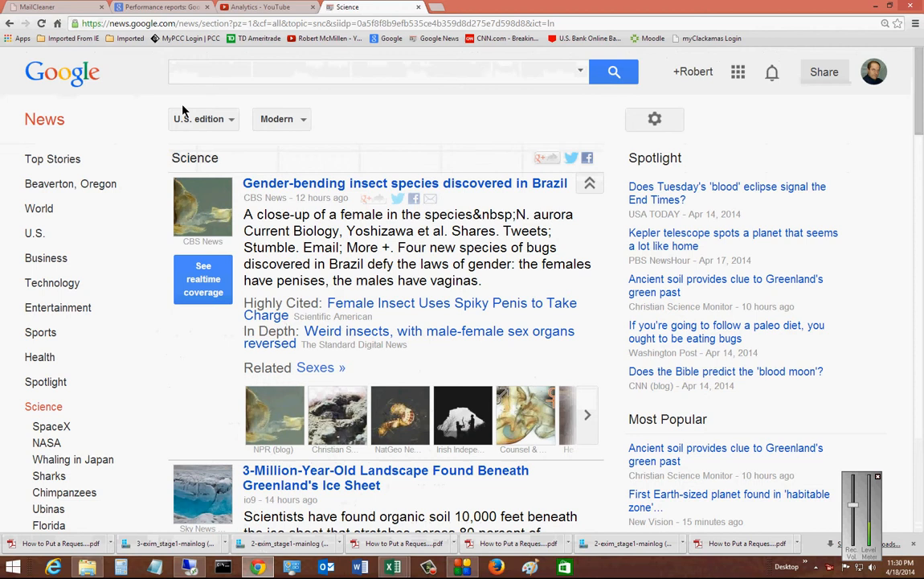
{"action": "mouse_move", "coordinate": [364, 177]}
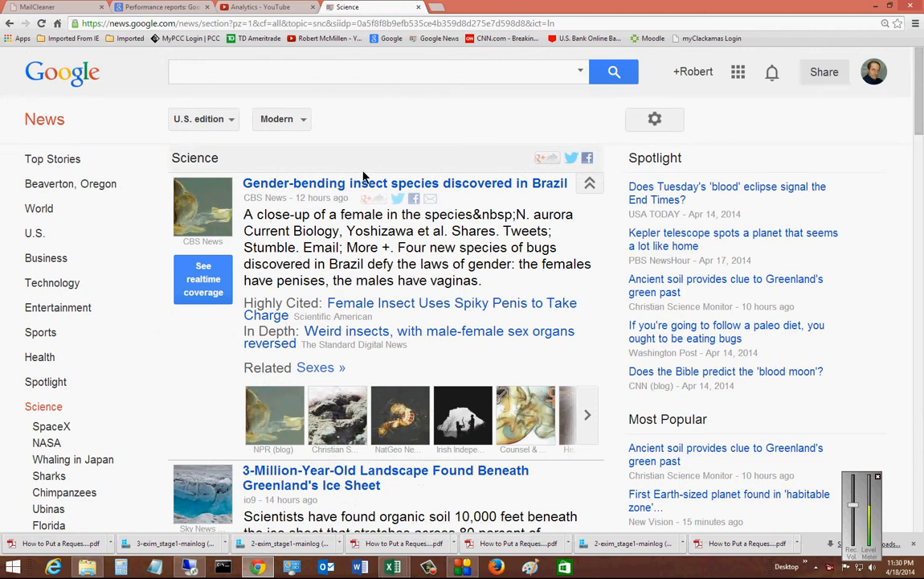
{"action": "mouse_move", "coordinate": [324, 363]}
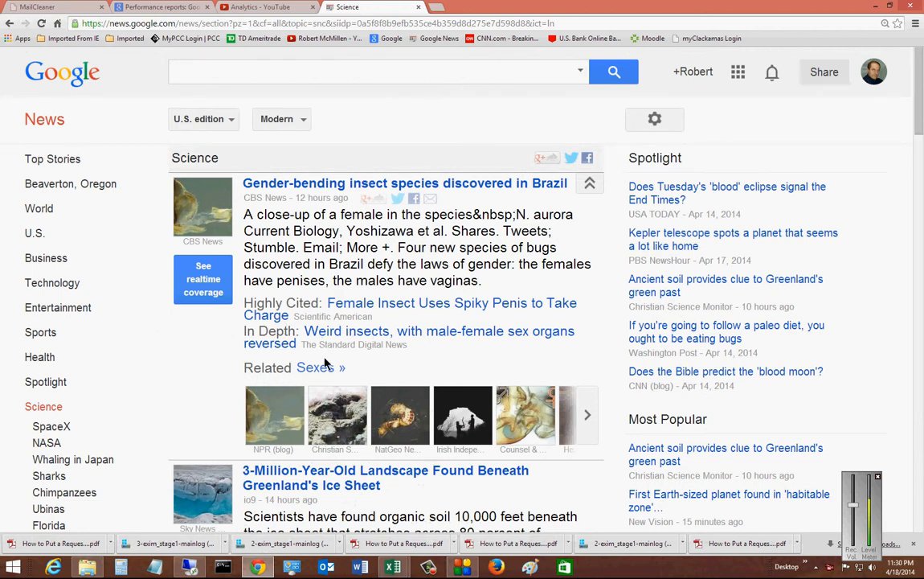
{"action": "mouse_move", "coordinate": [392, 566]}
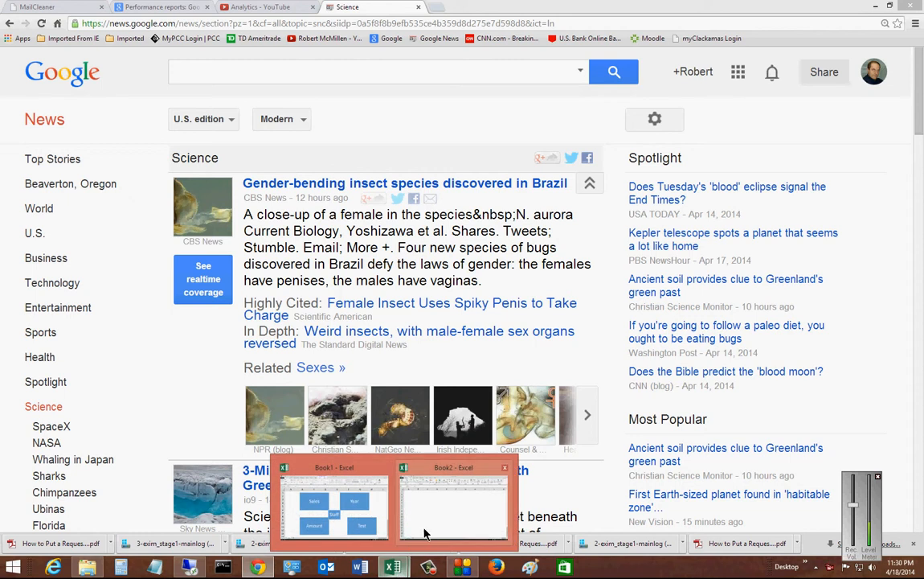
- Return from the Chrome Google News page to the Excel workbook via the taskbar
{"action": "left_click", "coordinate": [453, 498]}
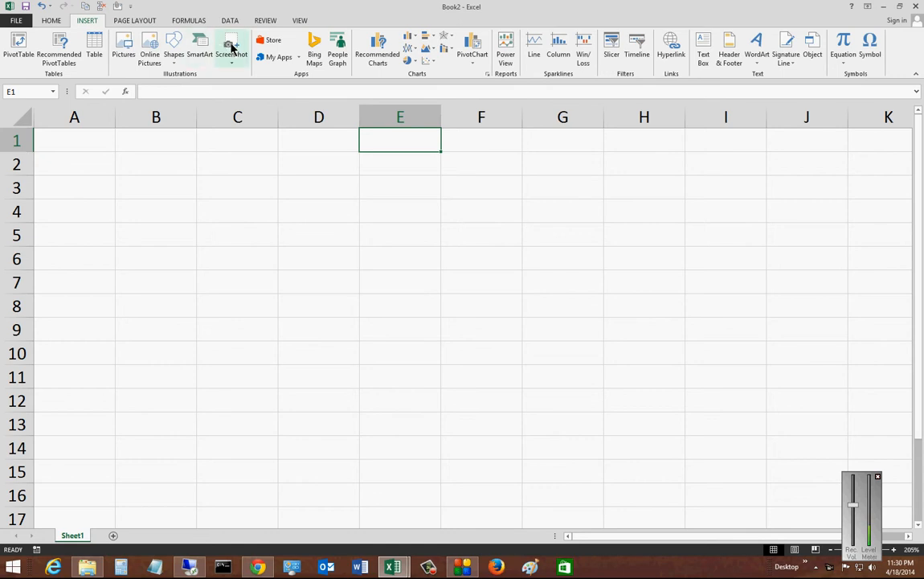
- Show the Screenshot gallery of available windows to capture
{"action": "left_click", "coordinate": [232, 47]}
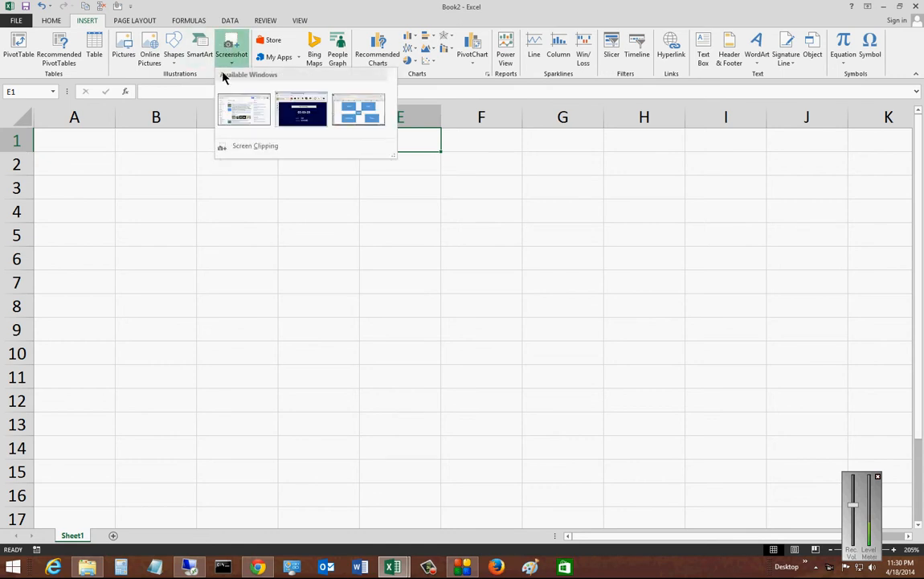
{"action": "mouse_move", "coordinate": [244, 119]}
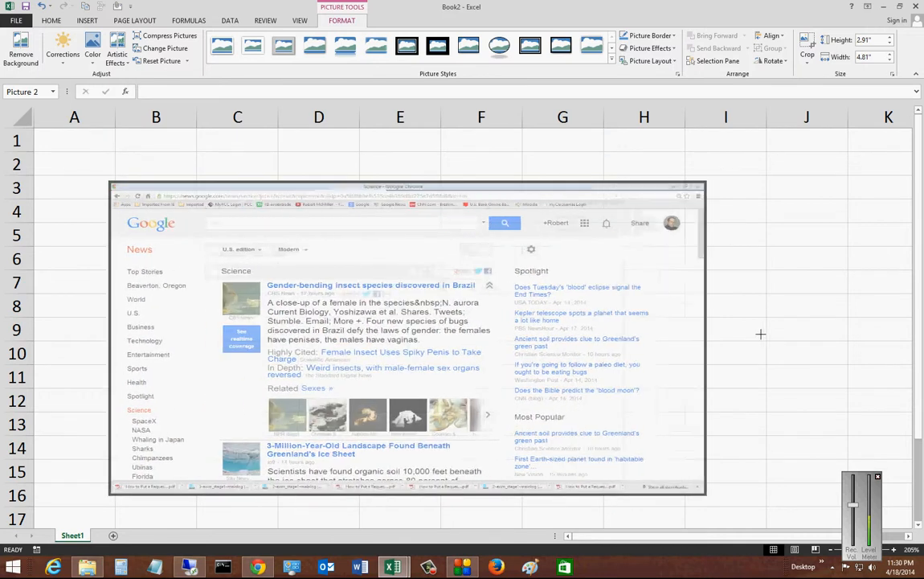
- Enlarge the inserted Google News screenshot across columns B to J
{"action": "left_click_drag", "start_coordinate": [700, 337], "coordinate": [900, 338]}
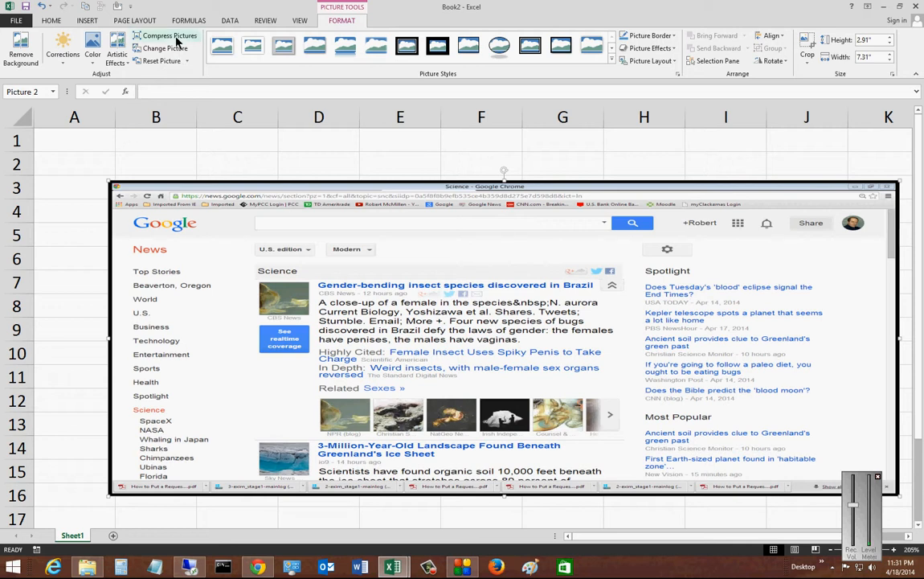
- Insert a second screenshot of the other Excel window onto the sheet
{"action": "left_click", "coordinate": [86, 19]}
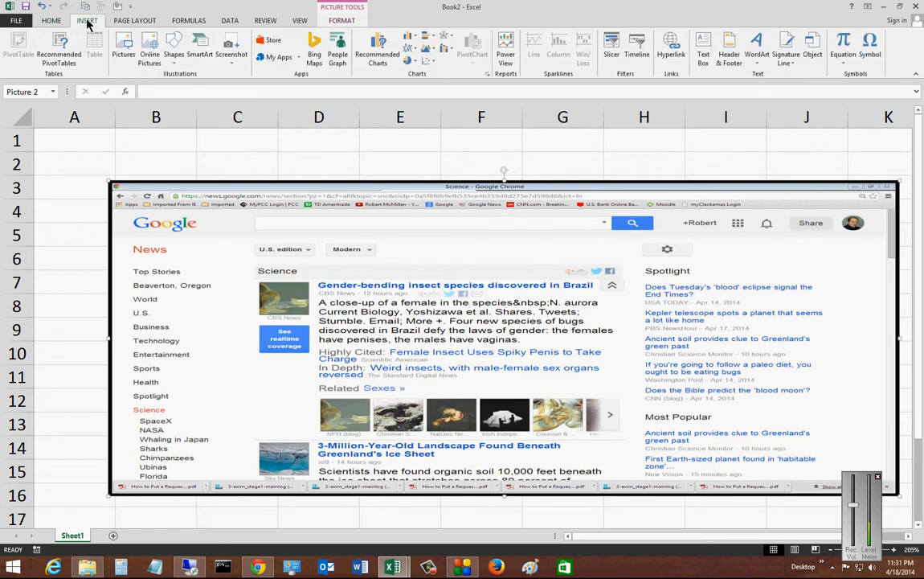
{"action": "mouse_move", "coordinate": [245, 84]}
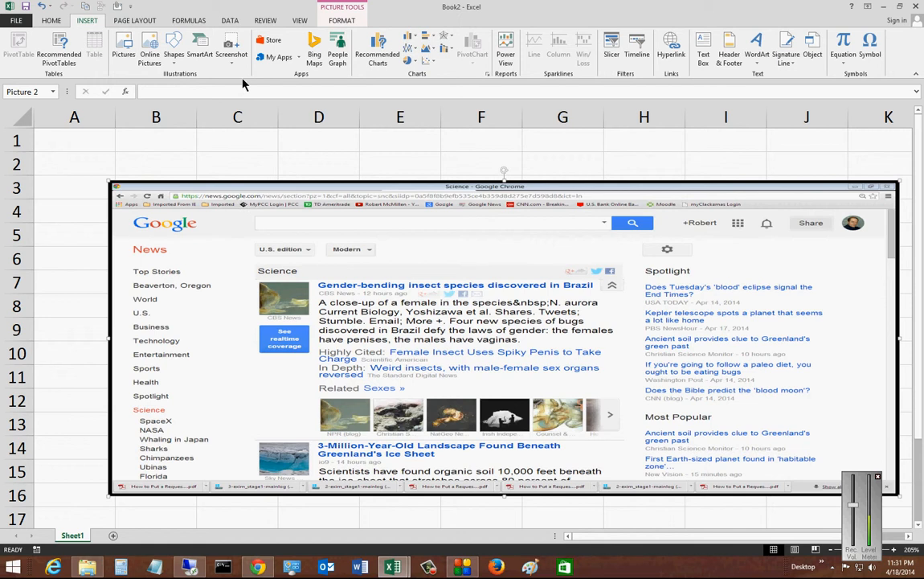
{"action": "left_click", "coordinate": [231, 47]}
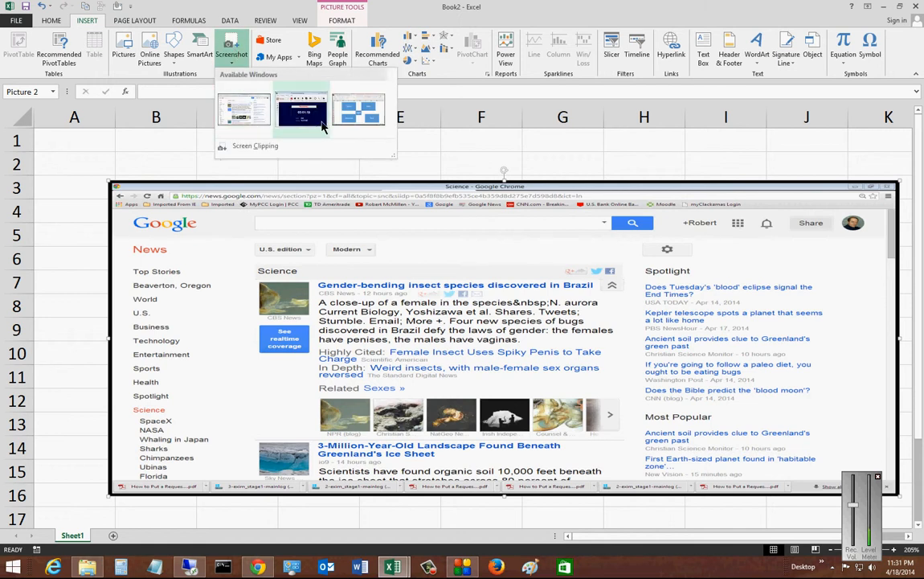
{"action": "left_click", "coordinate": [358, 109]}
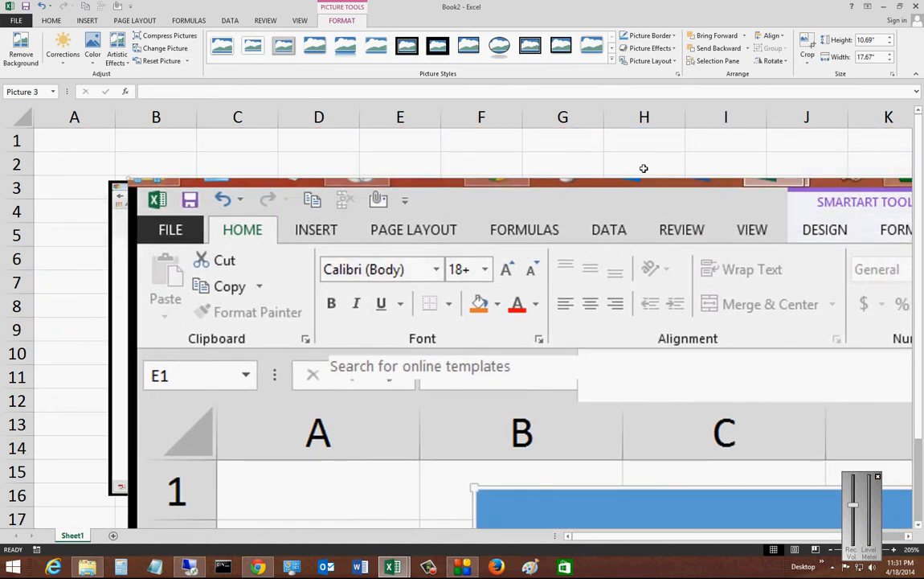
{"action": "mouse_move", "coordinate": [473, 199]}
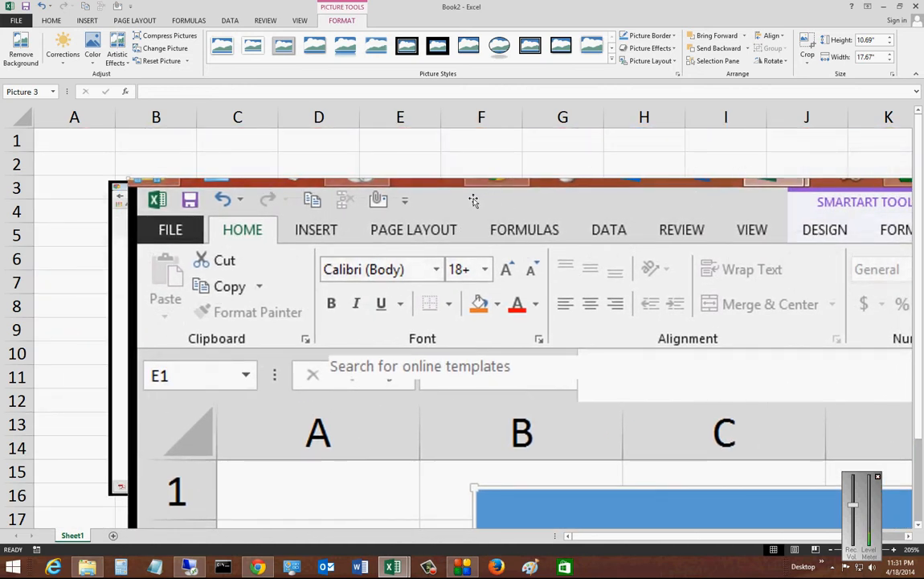